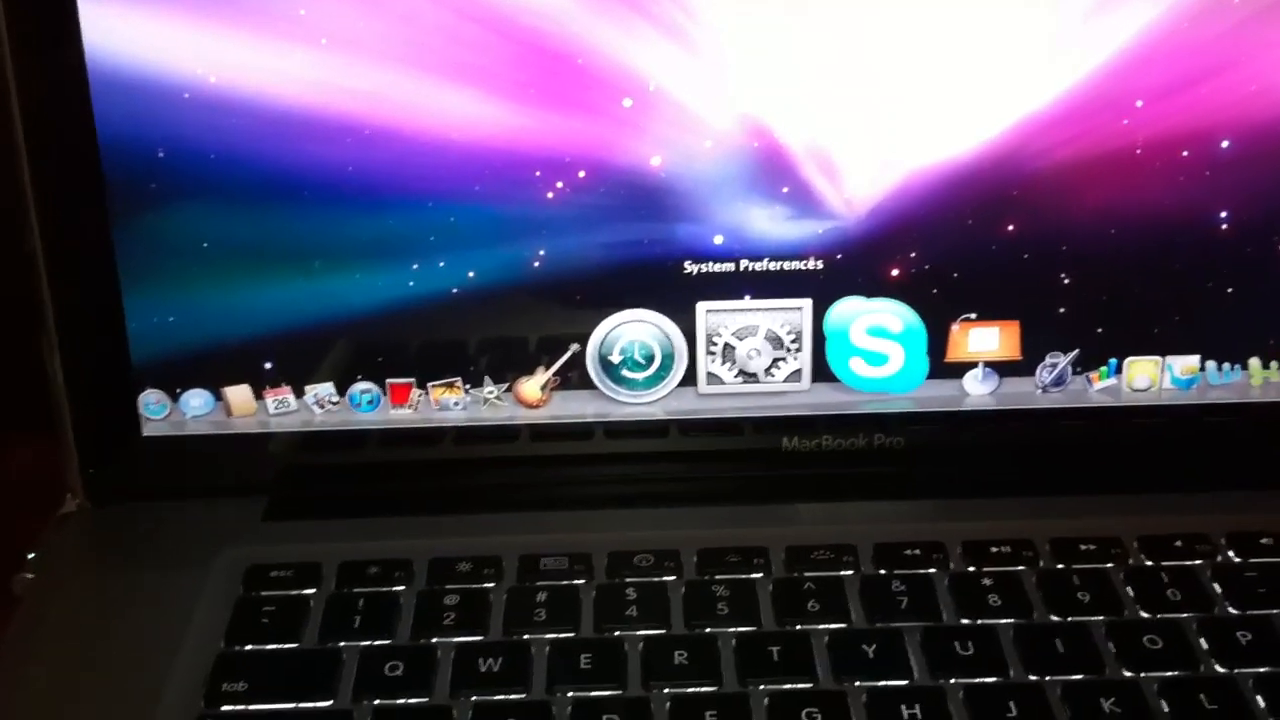
Launch System Preferences from the Dock to show all preference panes.
{"action": "left_click", "coordinate": [748, 350]}
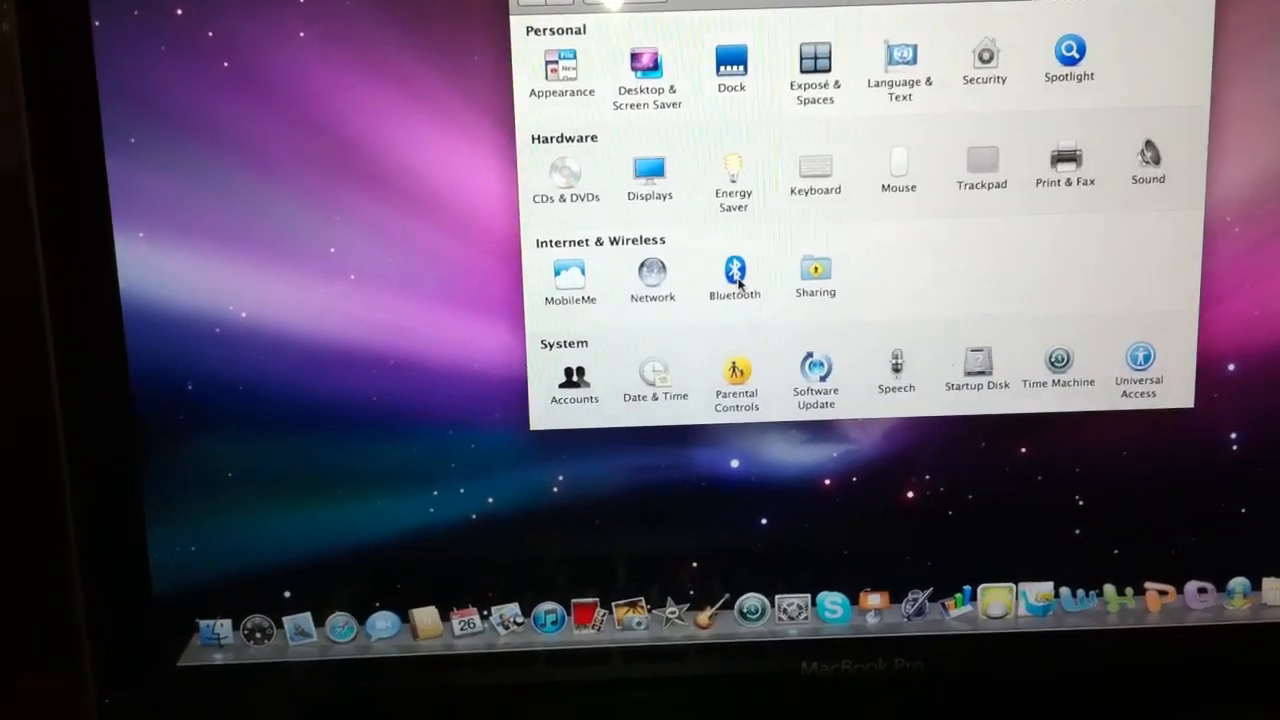
Start Set Up New Device from the Bluetooth pane, prompting that Bluetooth hardware is off.
{"action": "left_click", "coordinate": [734, 272]}
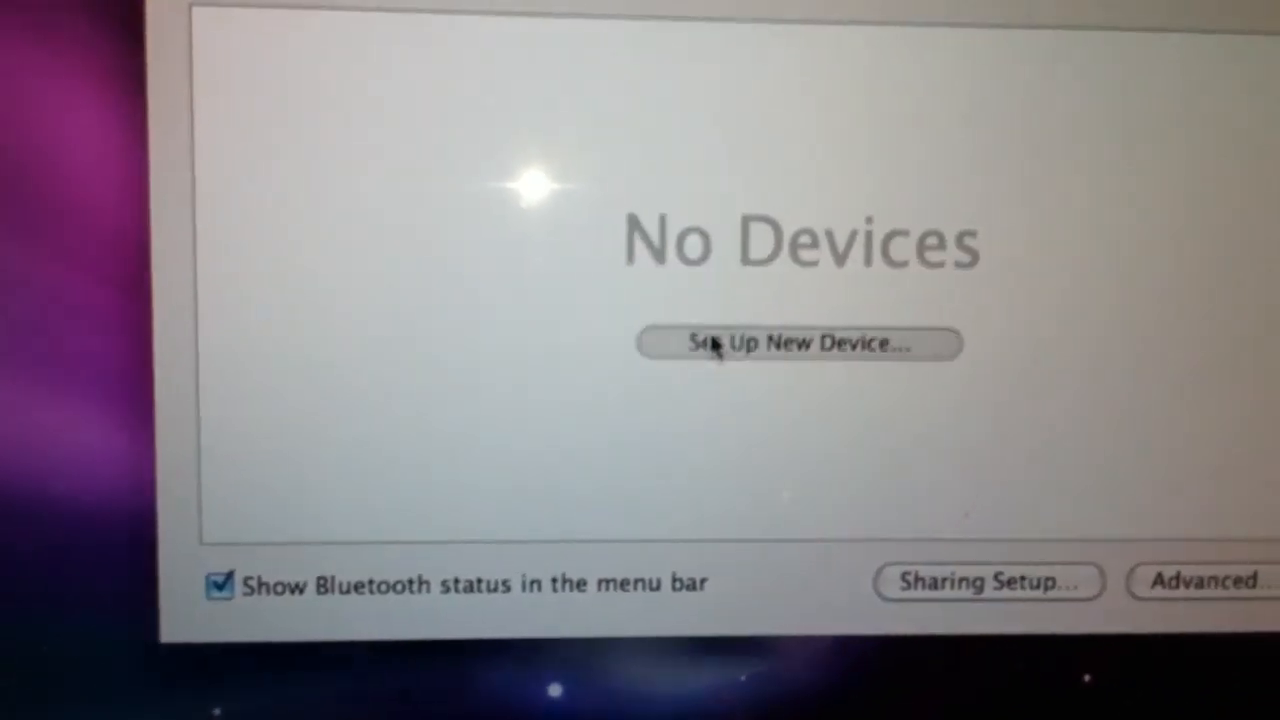
{"action": "left_click", "coordinate": [798, 344]}
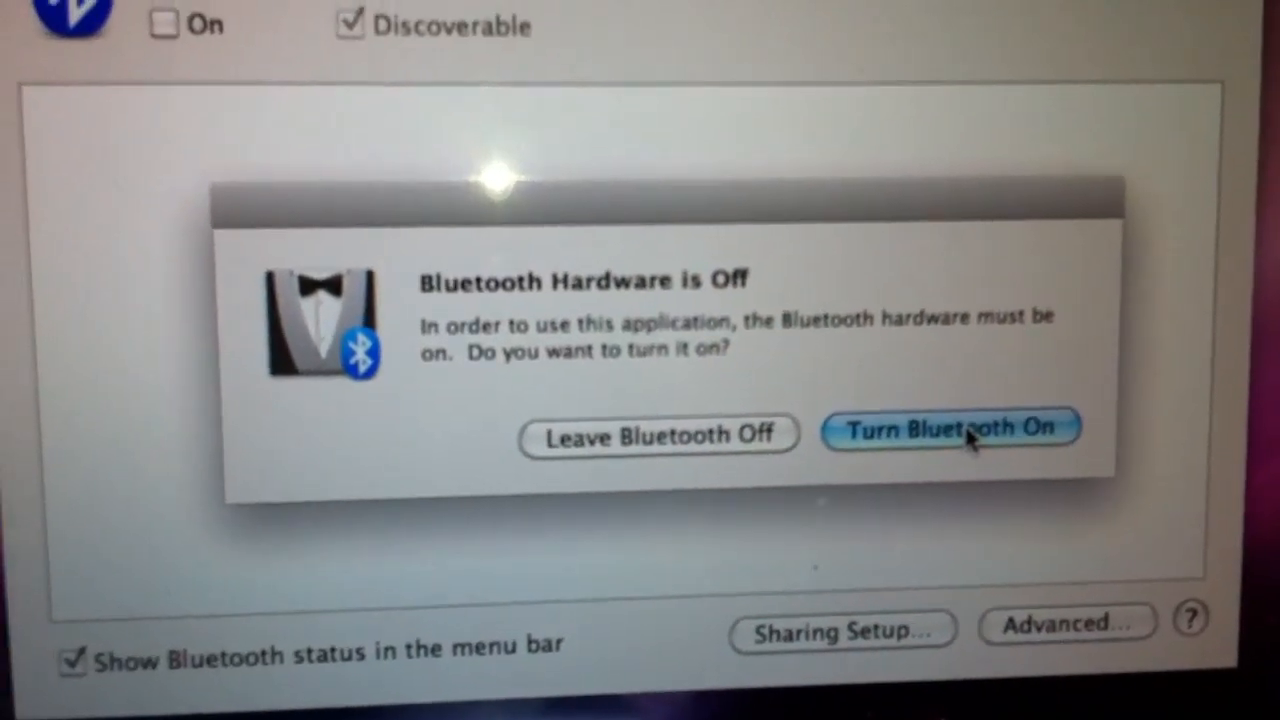
Turn Bluetooth on and continue pairing with the keyboard found in the Devices list.
{"action": "left_click", "coordinate": [952, 428]}
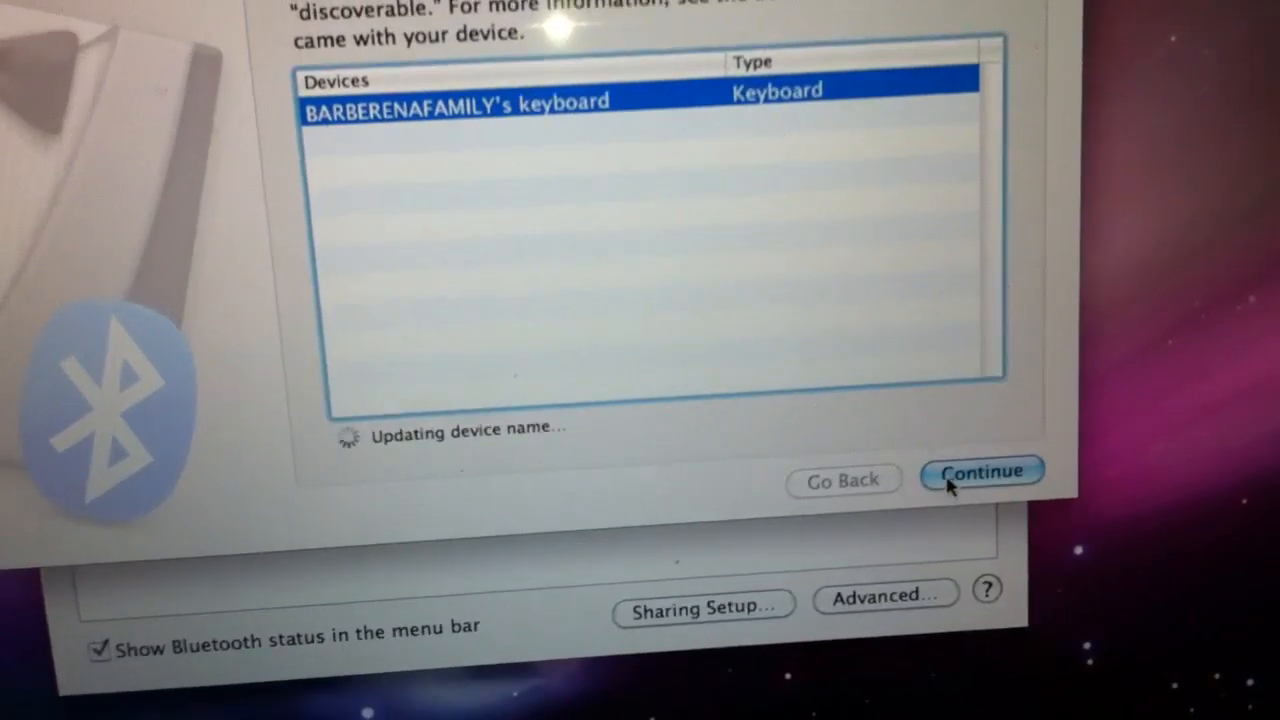
{"action": "left_click", "coordinate": [982, 472]}
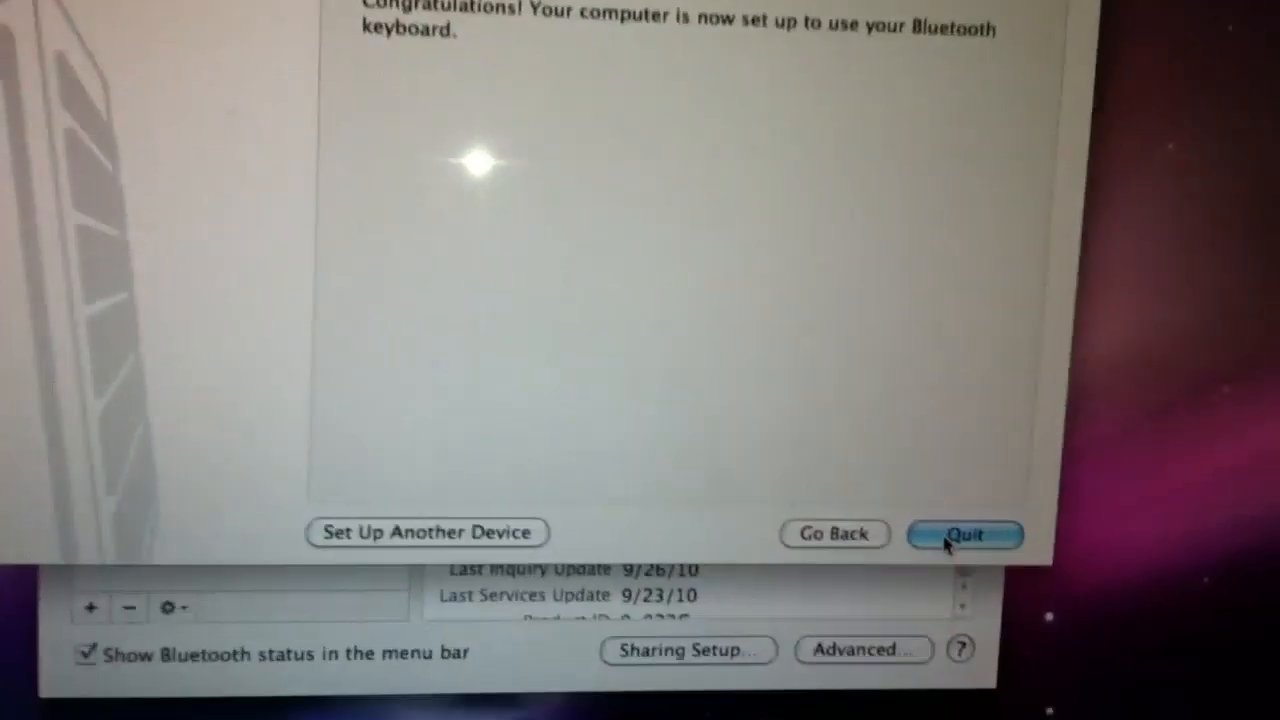
Quit the Bluetooth Setup Assistant after the keyboard pairing succeeds.
{"action": "left_click", "coordinate": [964, 532]}
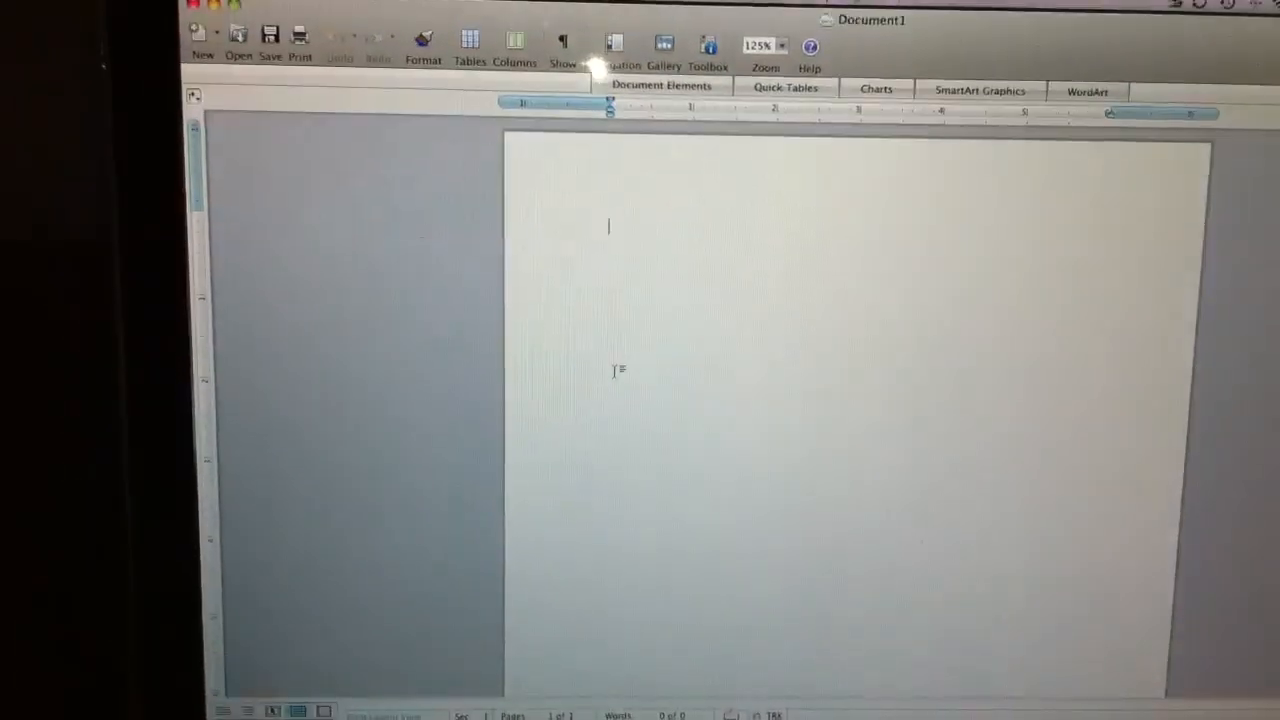
Enter the test letters 'stystydtydtykdtydtdydt' on the first line with the paired keyboard.
{"action": "type", "text": "stystydtydtykdtydtdydt"}
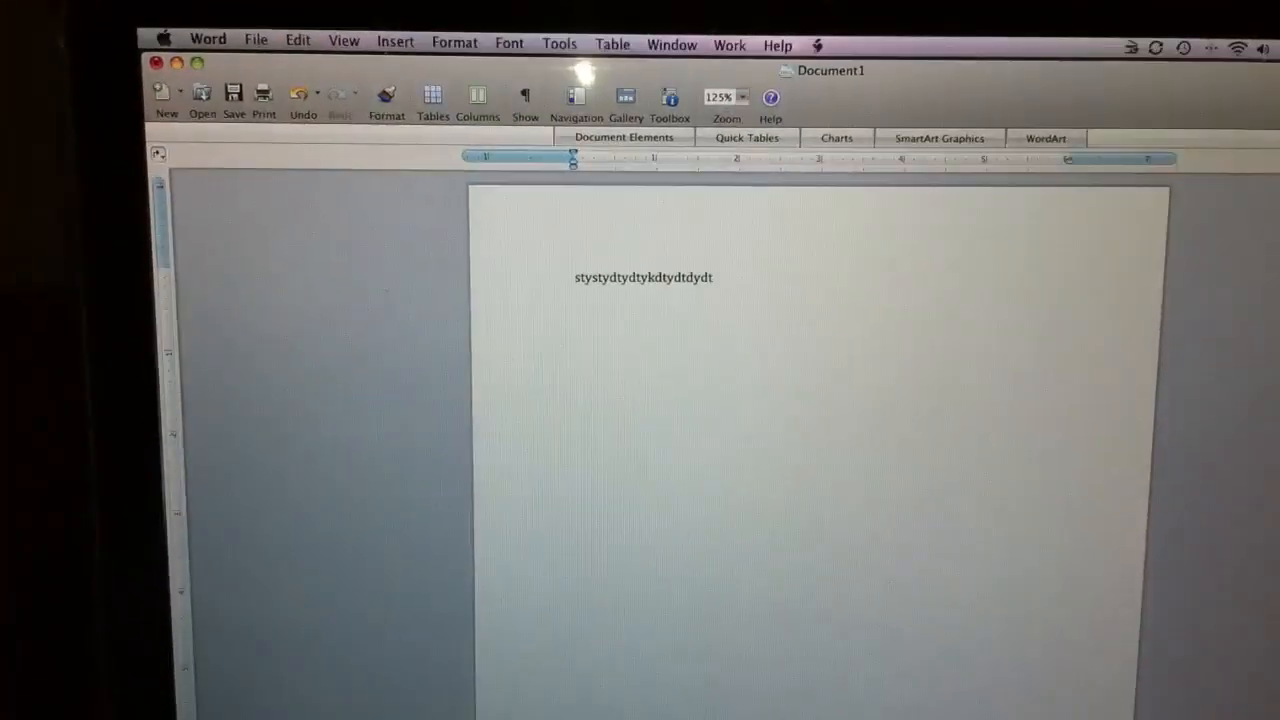